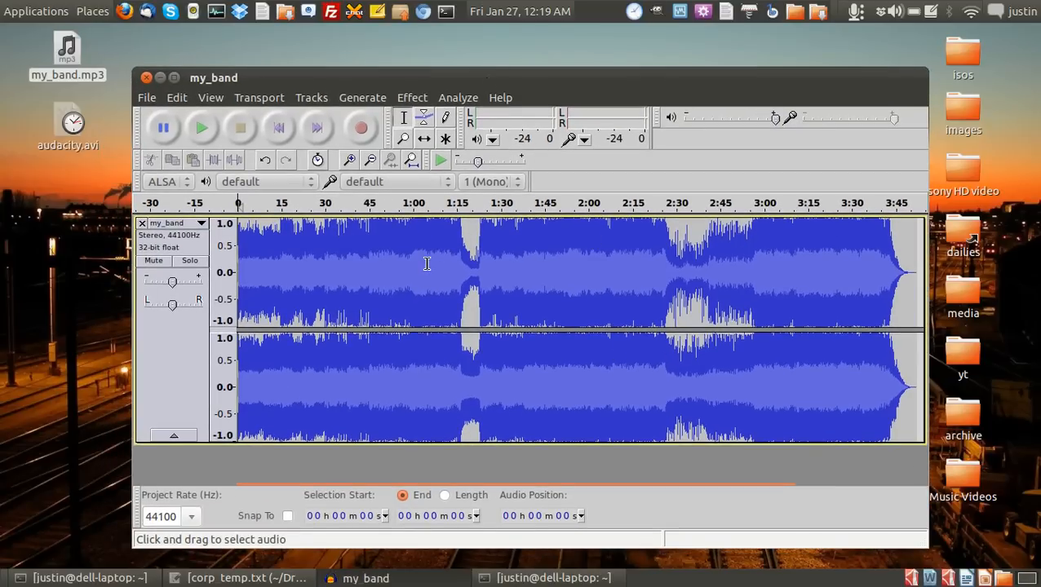
Split the my_band stereo track into two separate single-channel tracks via Split Stereo Track
left_click(404, 369)
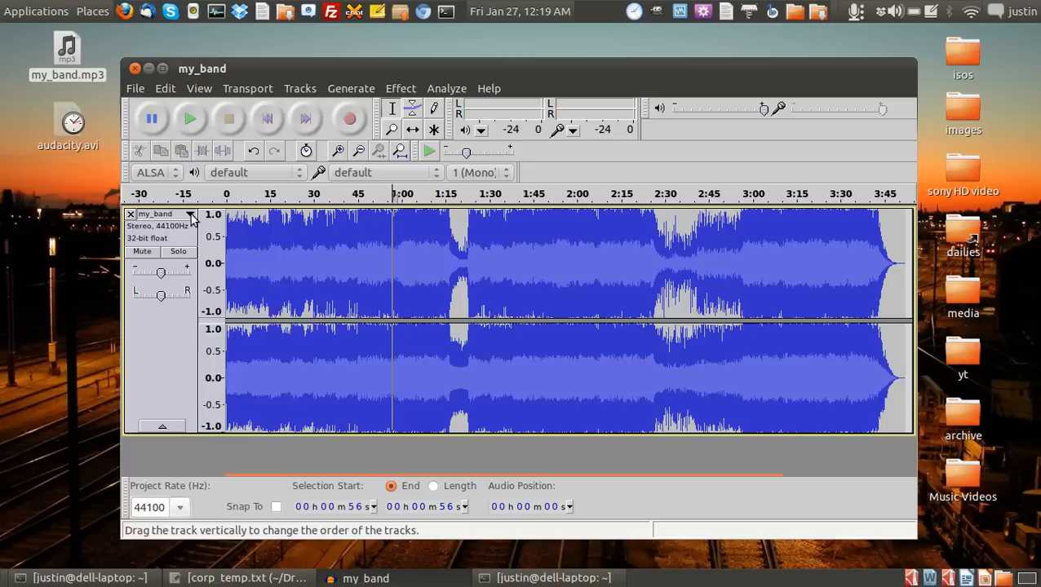
left_click(189, 214)
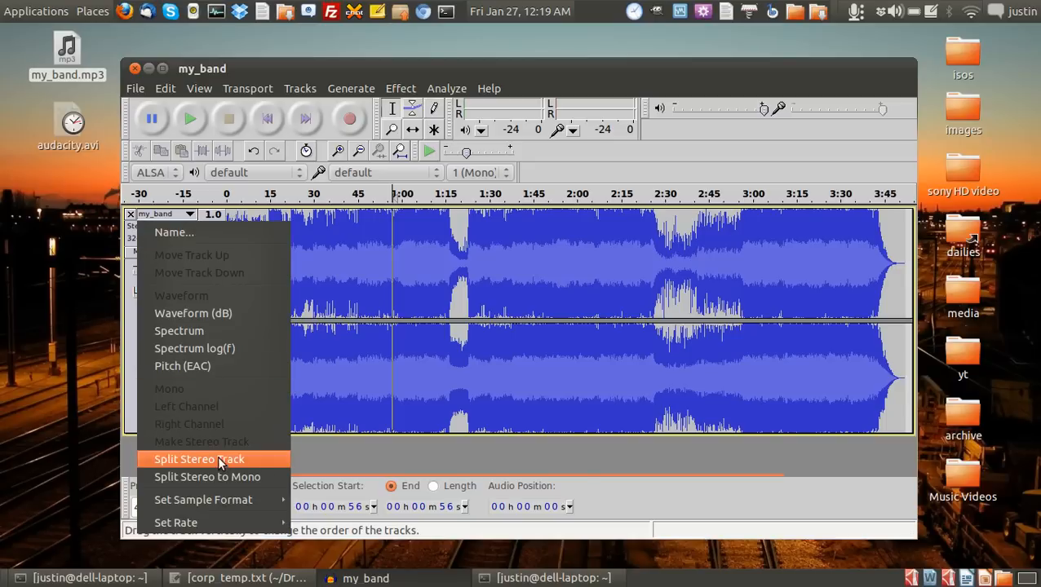
left_click(199, 459)
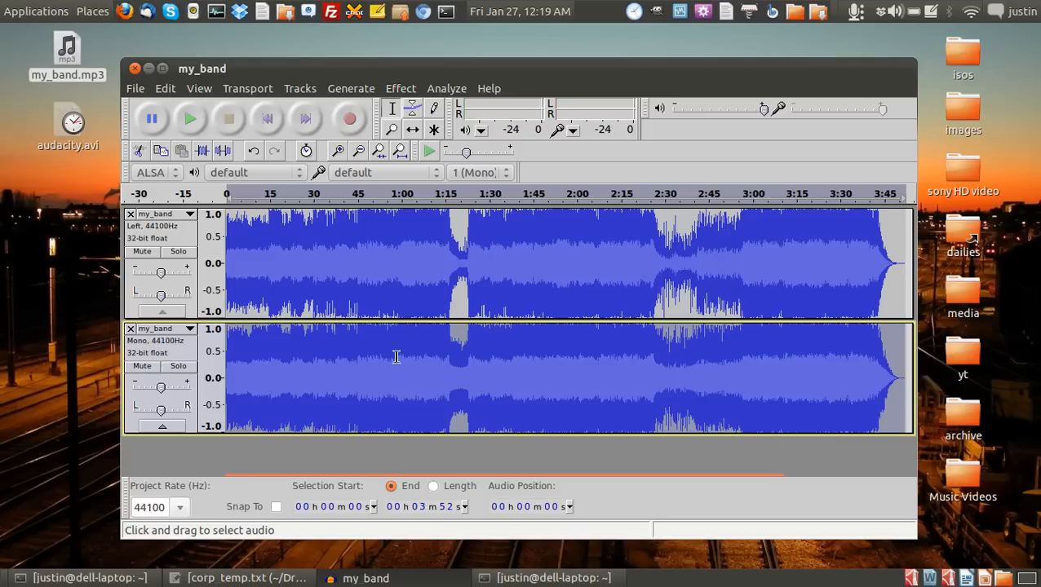
mouse_move(397, 447)
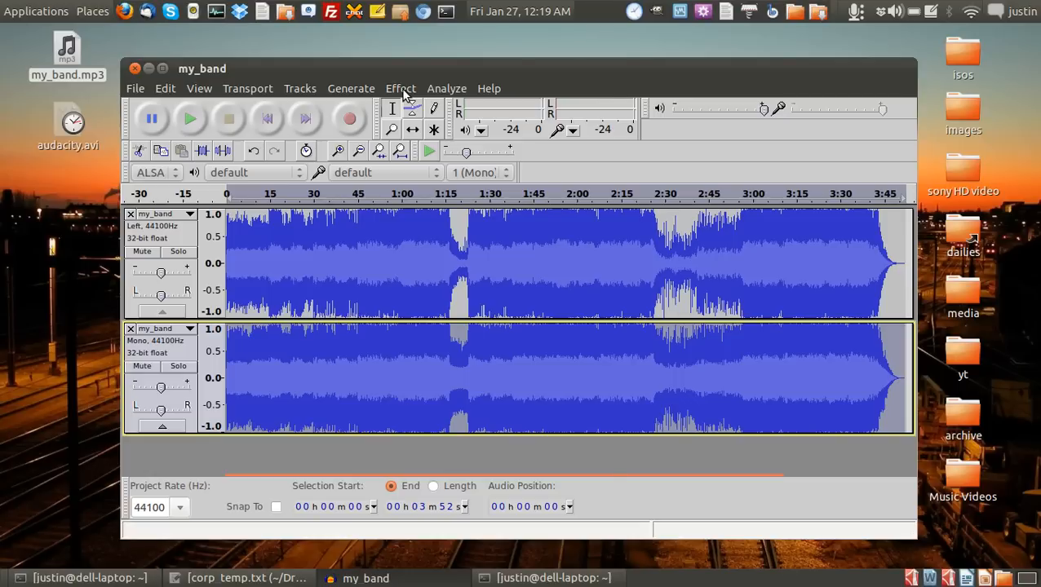
Apply the Invert effect to the selected bottom my_band track
left_click(400, 89)
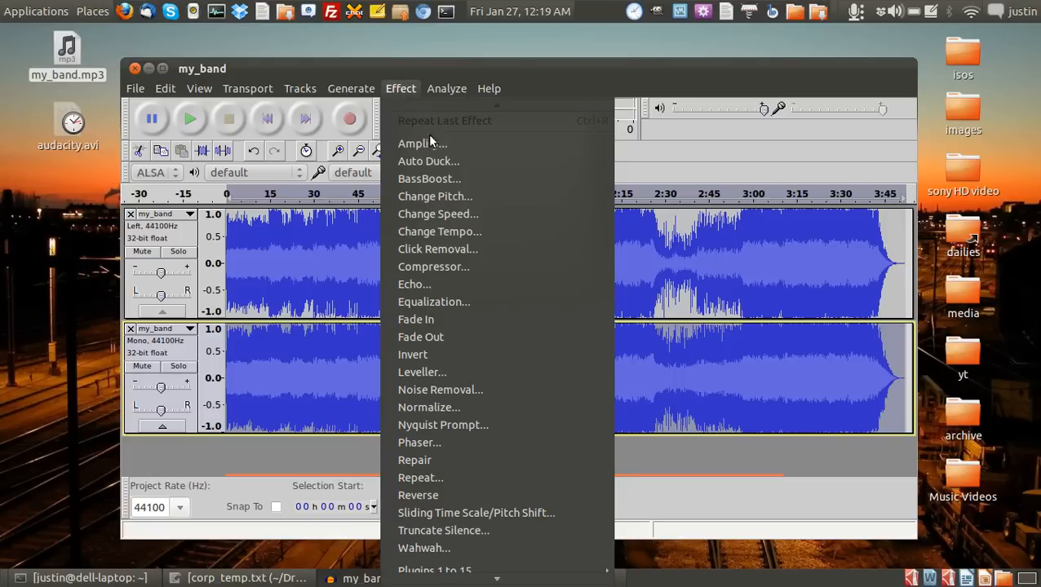
mouse_move(412, 354)
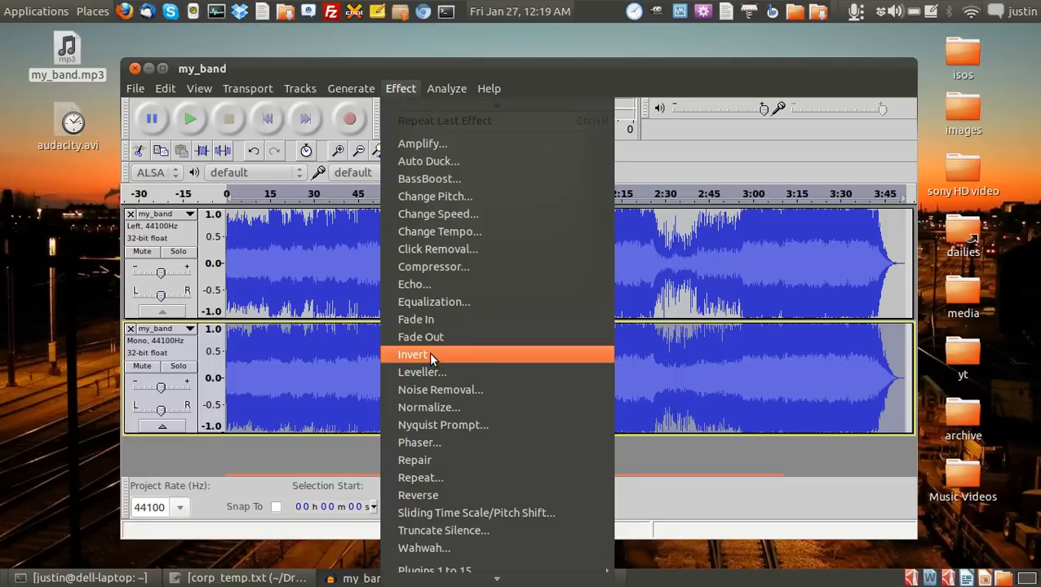
left_click(412, 354)
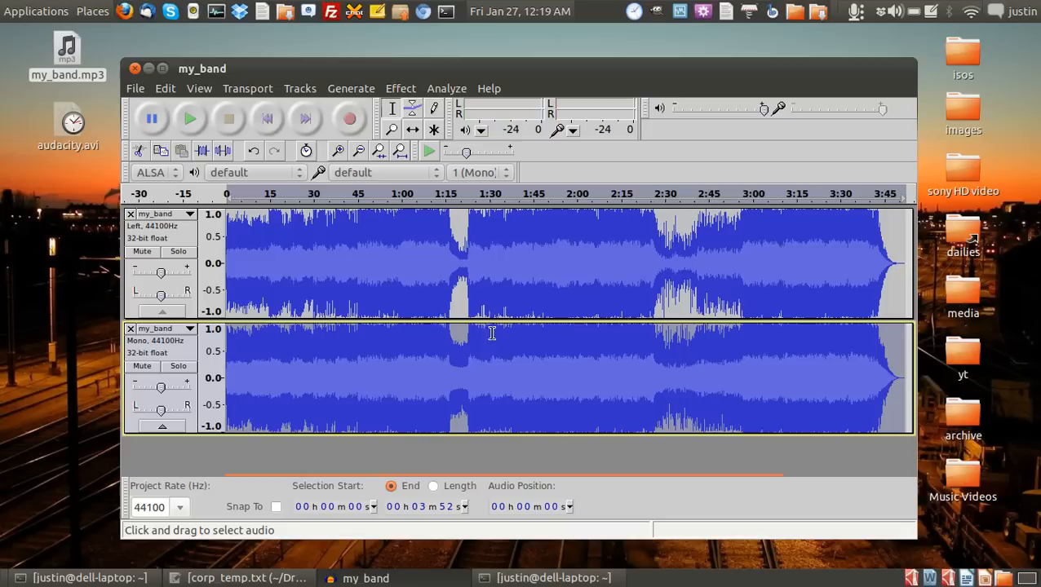
mouse_move(172, 238)
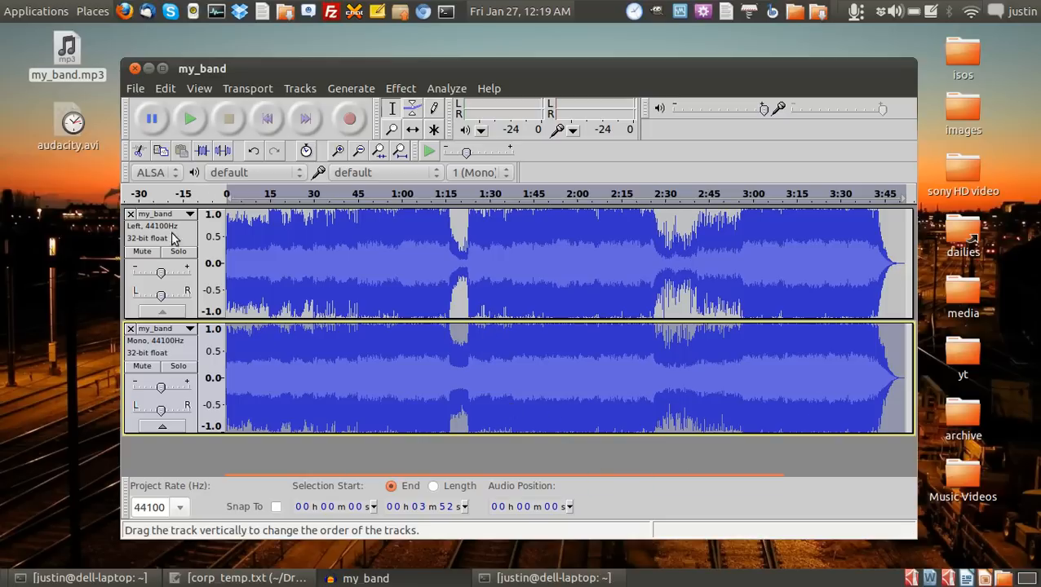
mouse_move(193, 219)
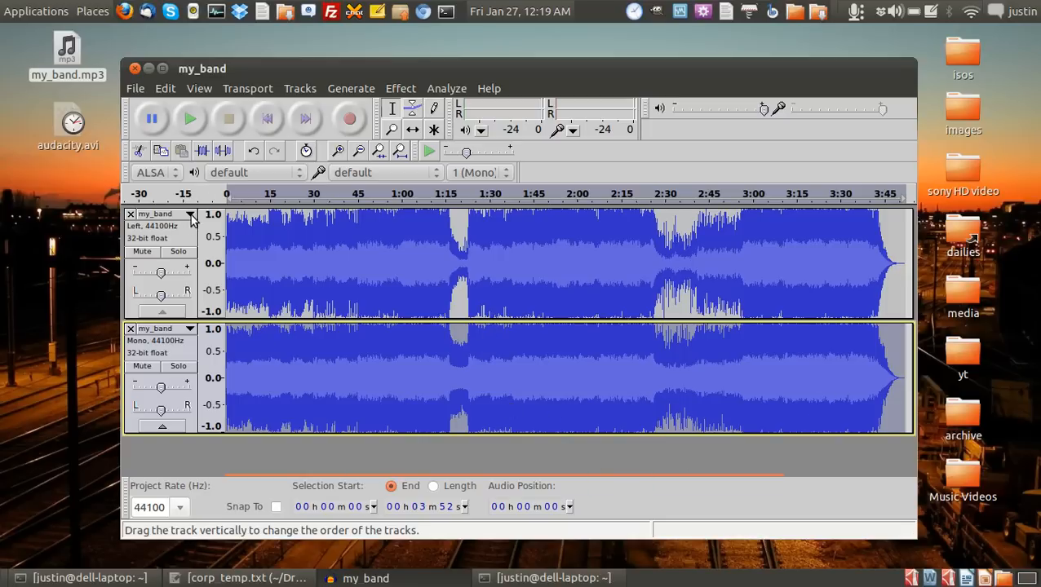
Switch the top my_band track from left channel to Mono
left_click(190, 214)
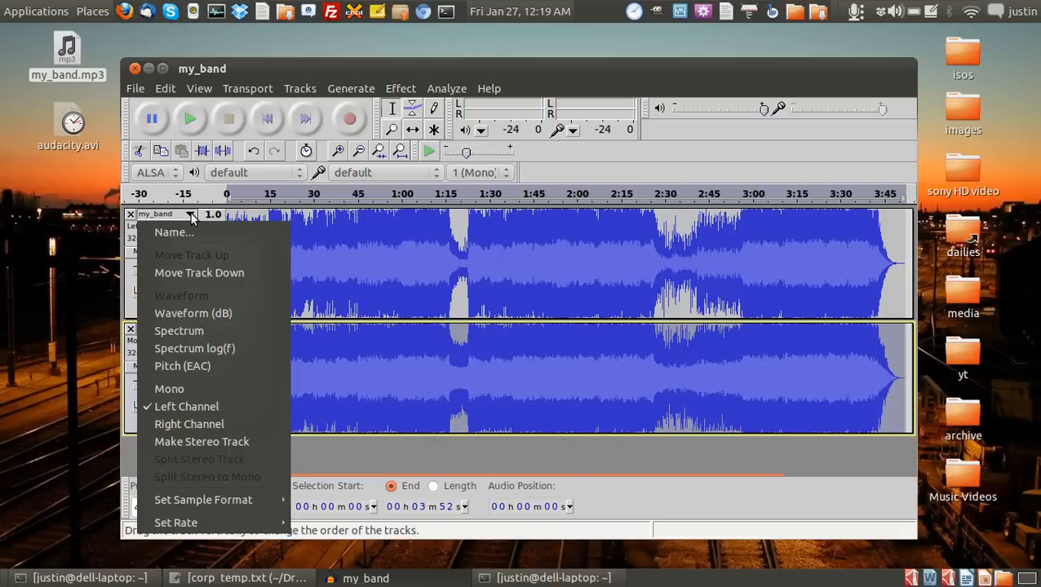
mouse_move(169, 388)
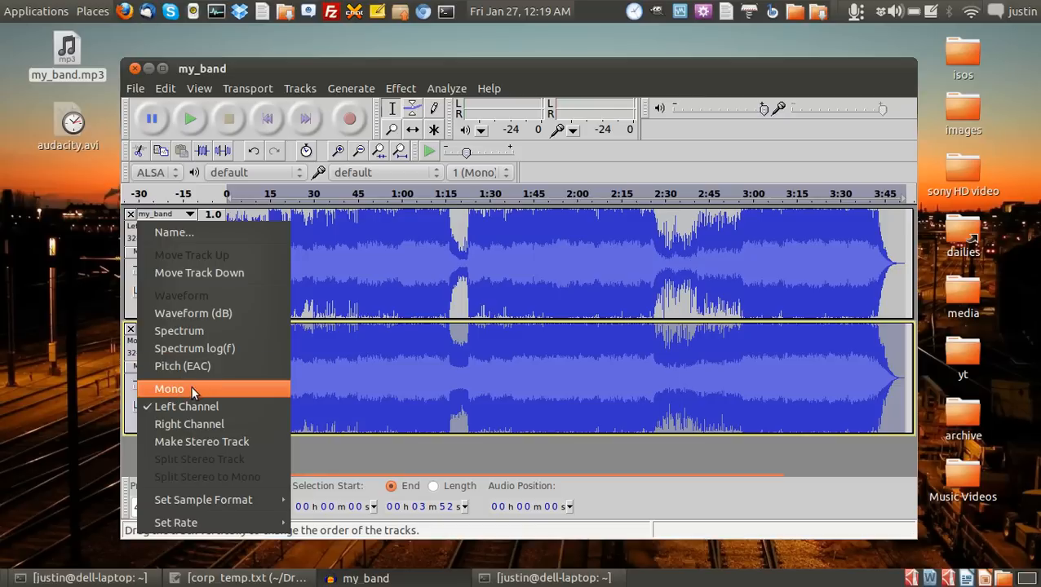
mouse_move(210, 396)
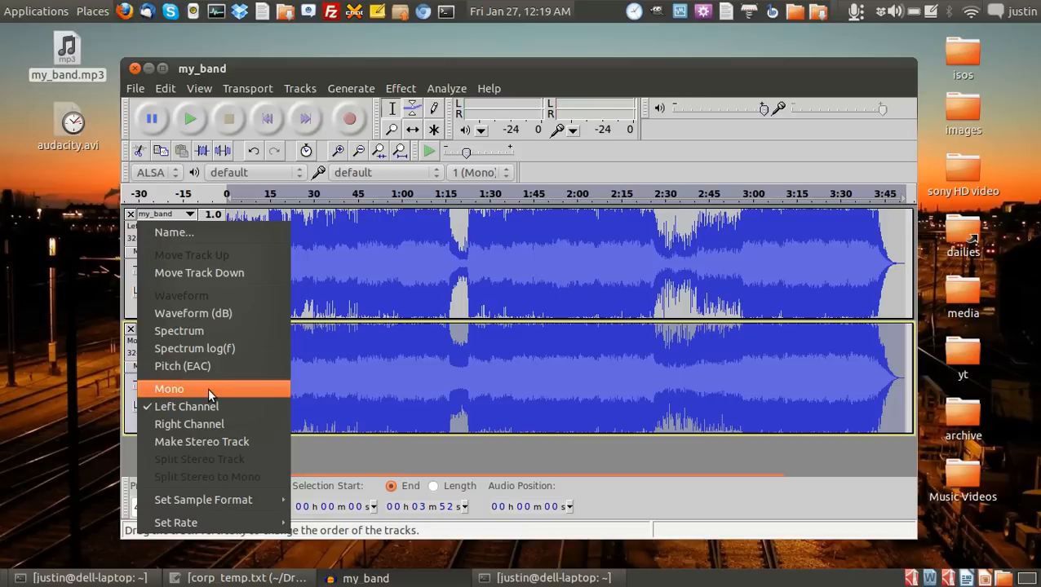
left_click(169, 388)
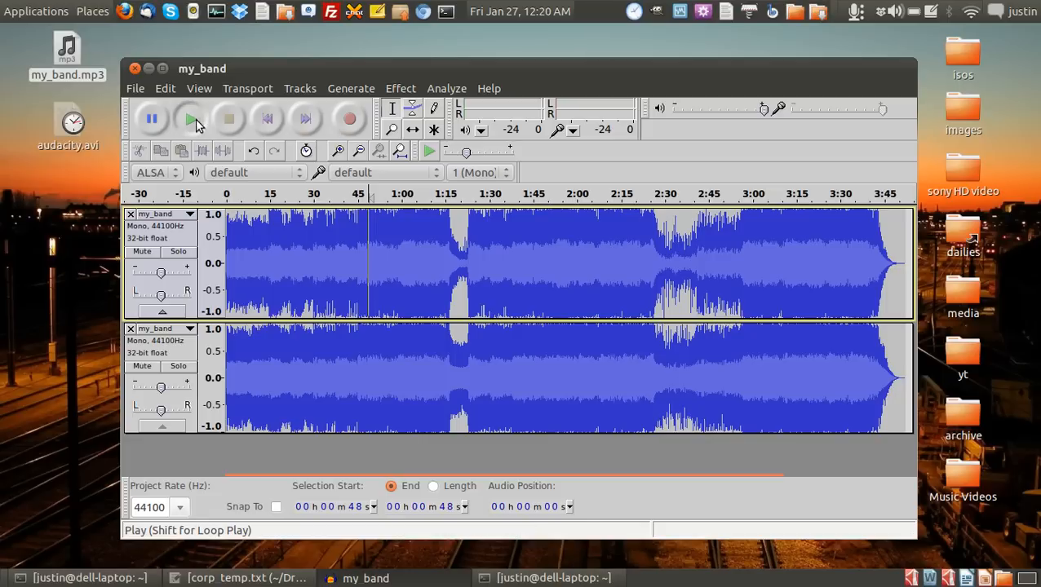
Play both mono my_band tracks together from around the 48-second mark
left_click(190, 120)
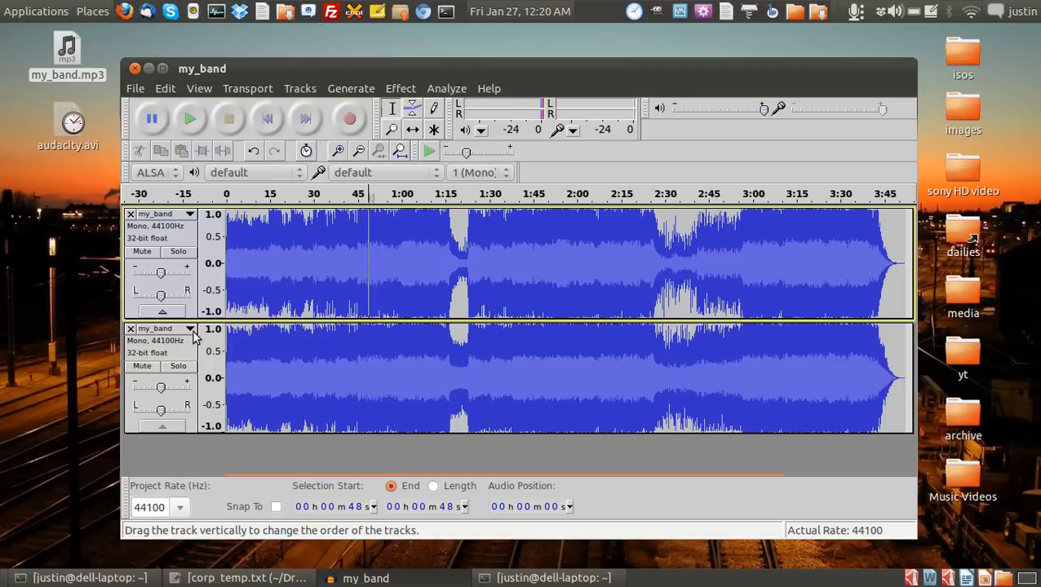
left_click(168, 329)
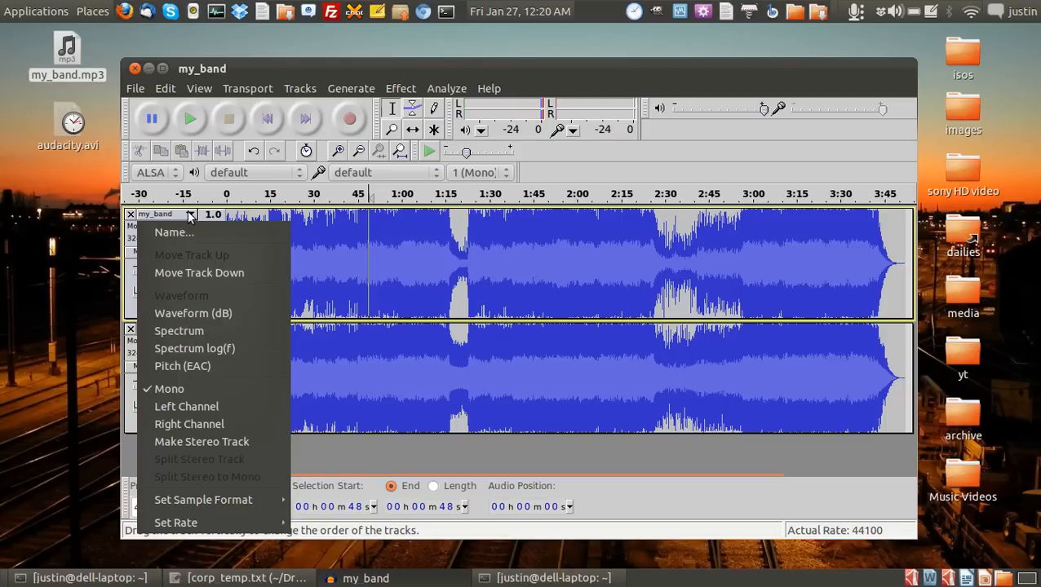
left_click(191, 214)
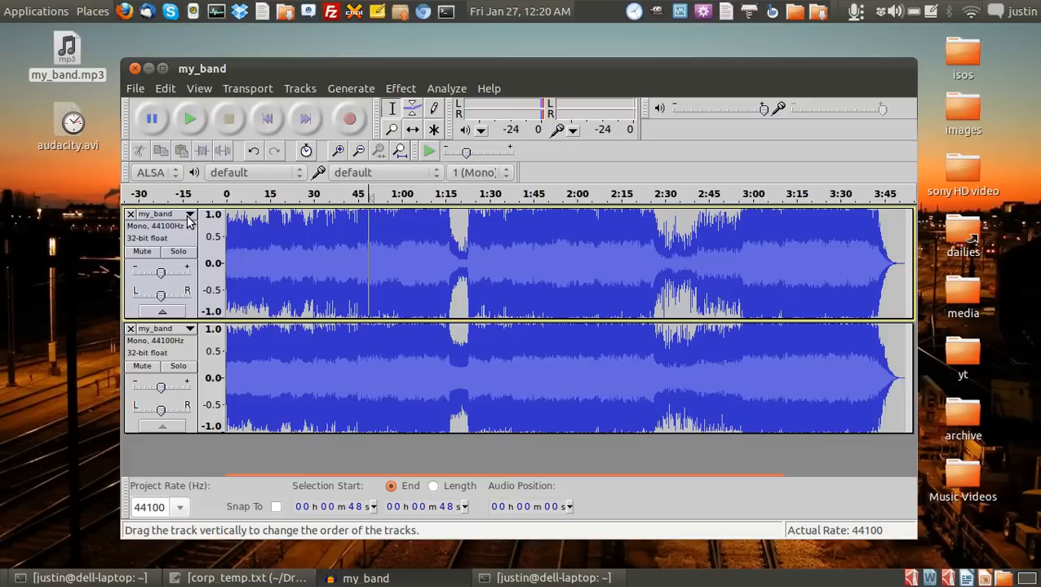
mouse_move(536, 272)
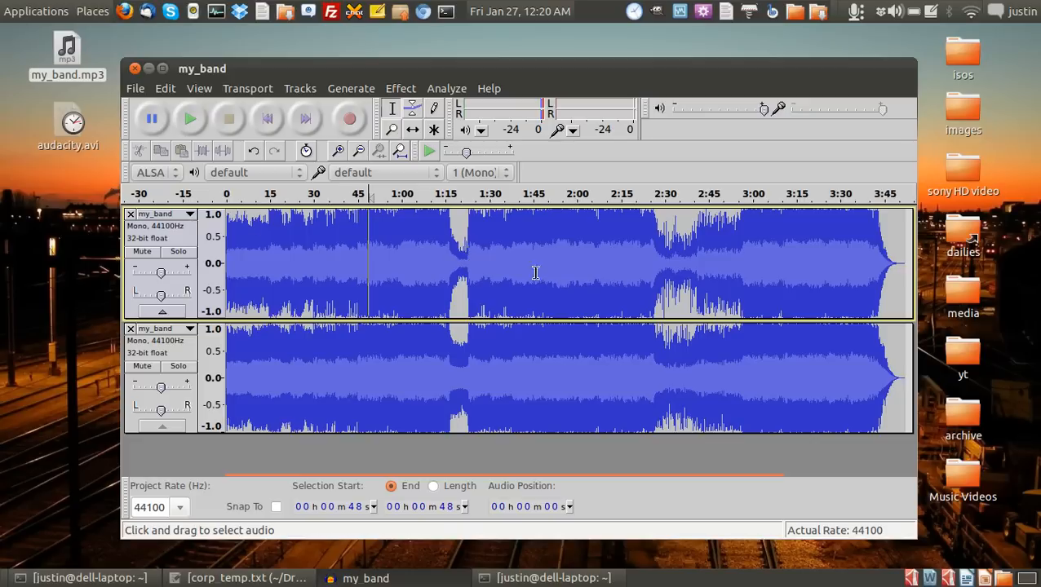
mouse_move(570, 272)
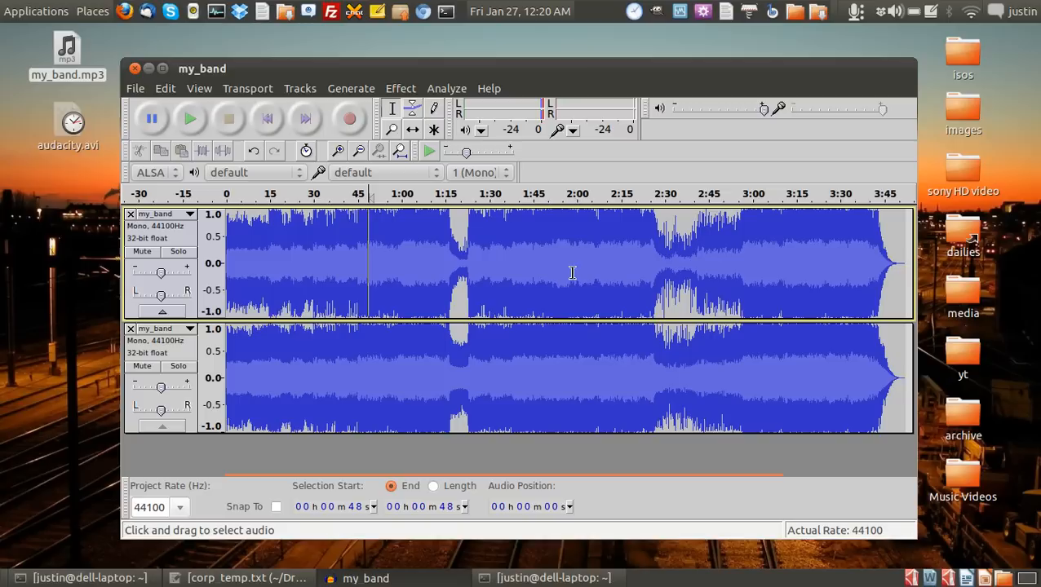